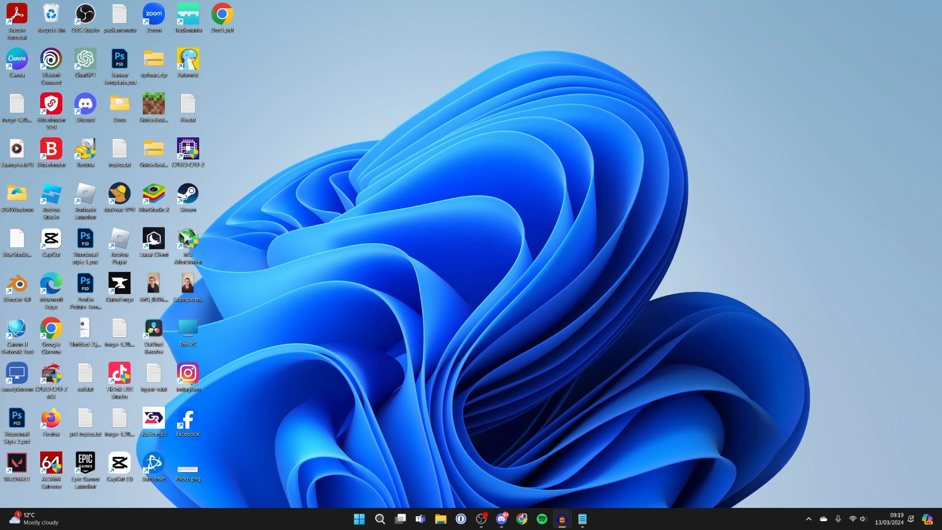
{"action": "mouse_move", "coordinate": [636, 127]}
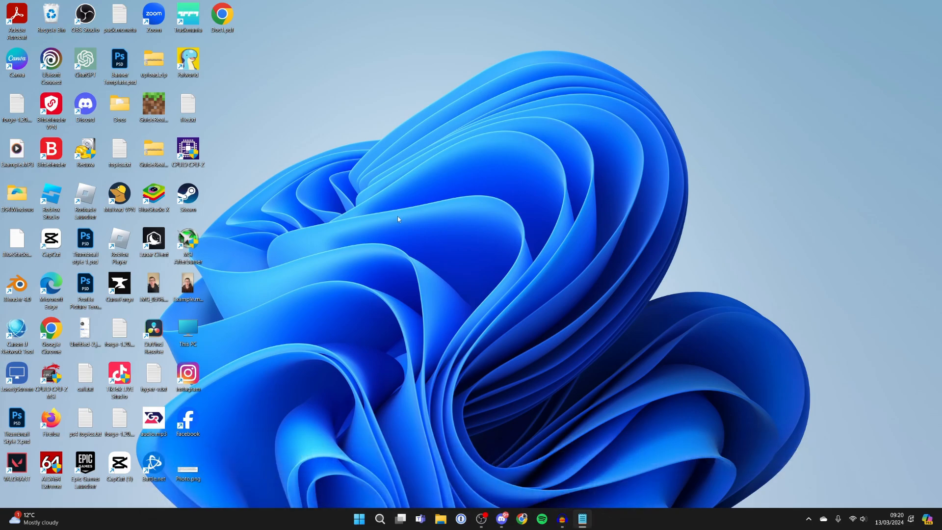
{"action": "mouse_move", "coordinate": [374, 407]}
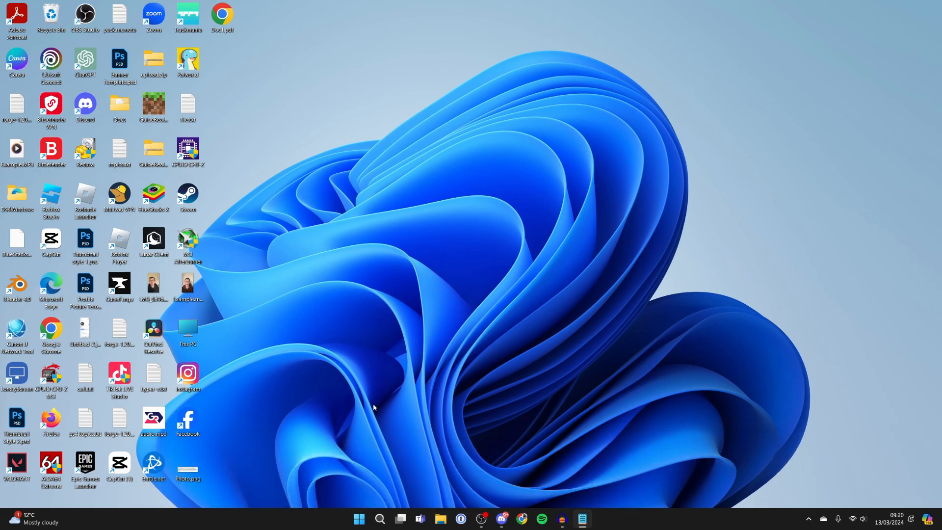
{"action": "mouse_move", "coordinate": [379, 518]}
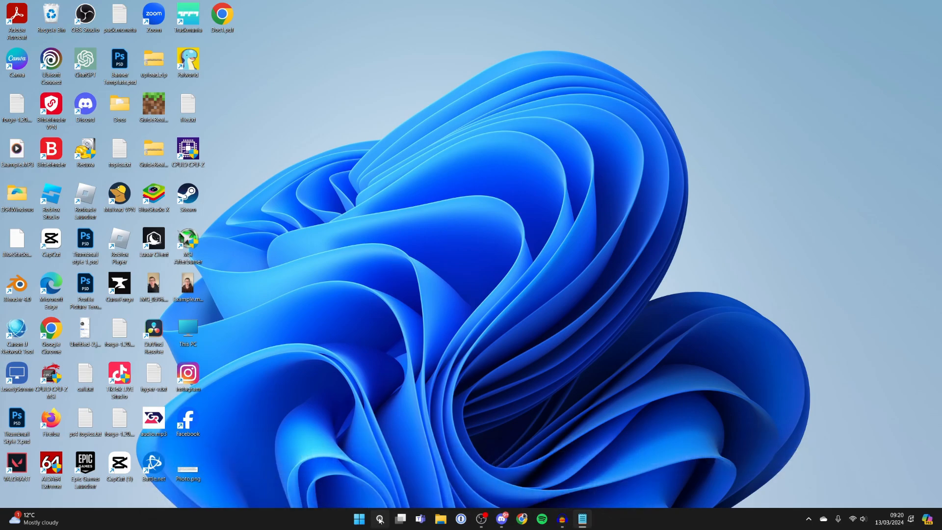
Search 'devic' to open Device Manager, expand Network adapters and right-click the RZ616 Wi-Fi 6E 160MHz adapter
{"action": "type", "text": "devic"}
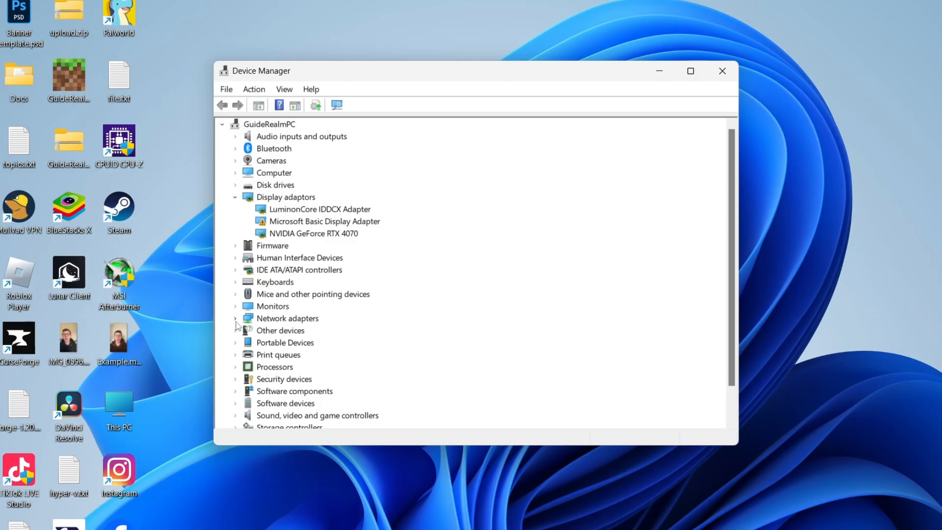
{"action": "left_click", "coordinate": [235, 318]}
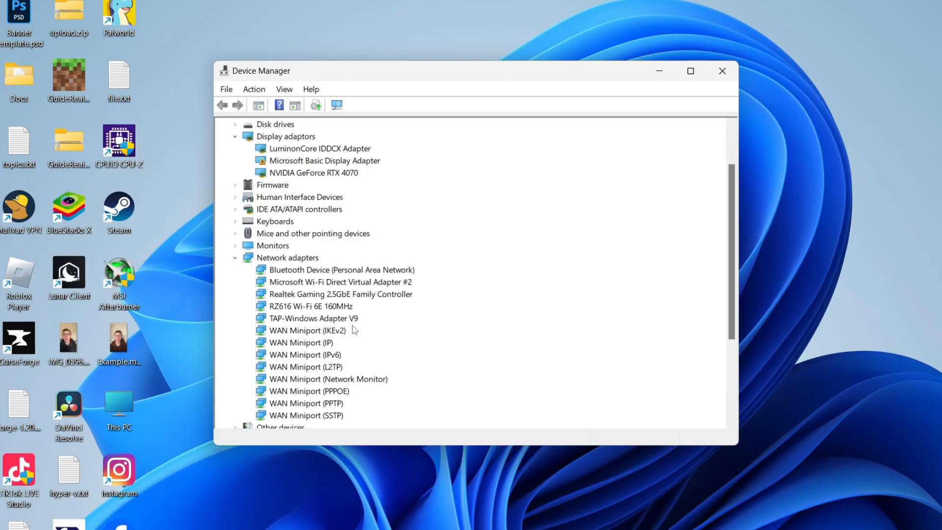
{"action": "mouse_move", "coordinate": [350, 252]}
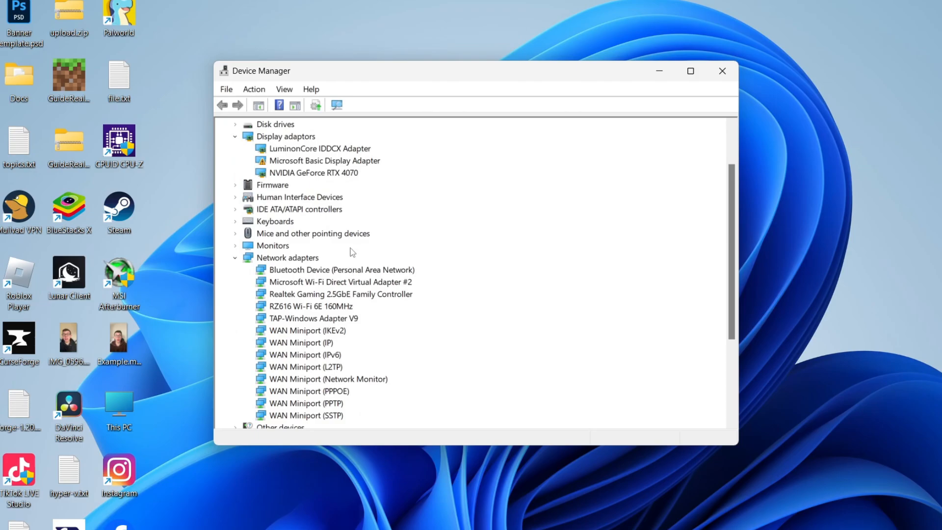
{"action": "mouse_move", "coordinate": [313, 316]}
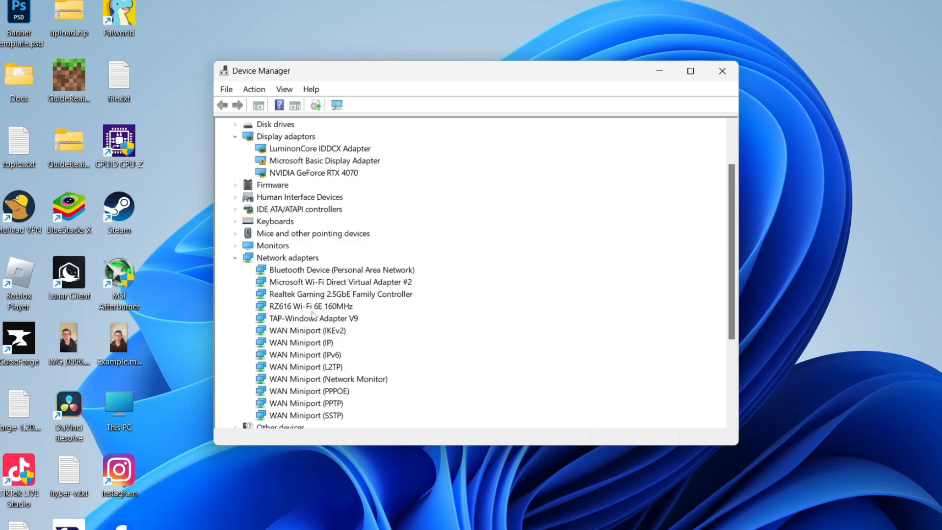
{"action": "left_click", "coordinate": [310, 305]}
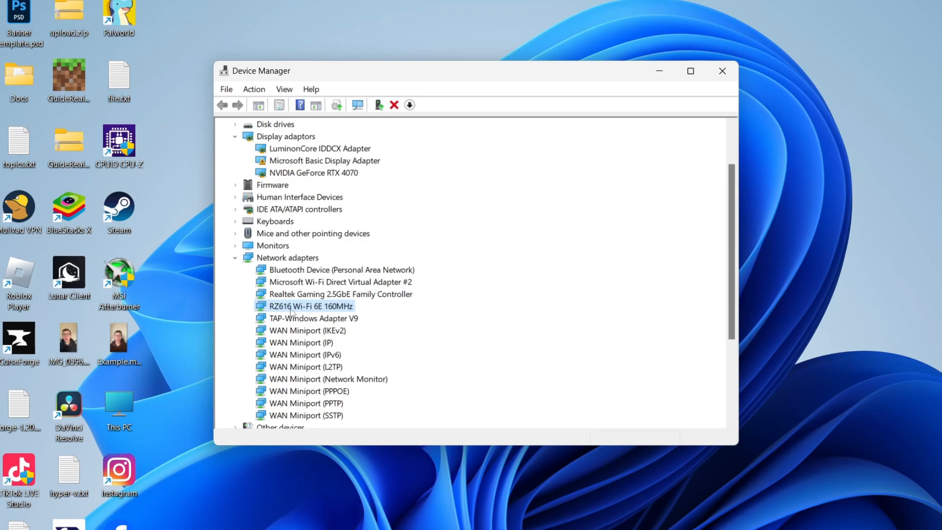
{"action": "right_click", "coordinate": [309, 305]}
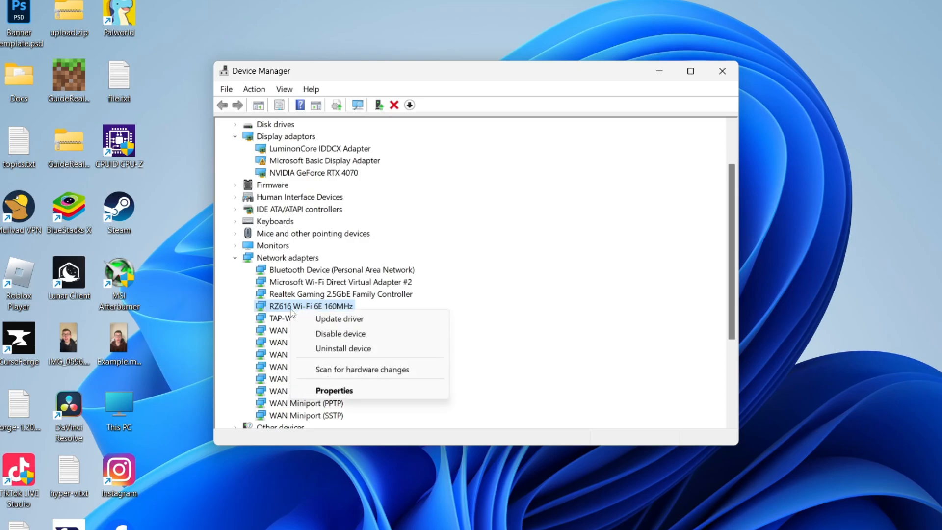
Update the RZ616 Wi-Fi 6E 160MHz driver from this computer's driver list, then close the confirmation
{"action": "left_click", "coordinate": [340, 318]}
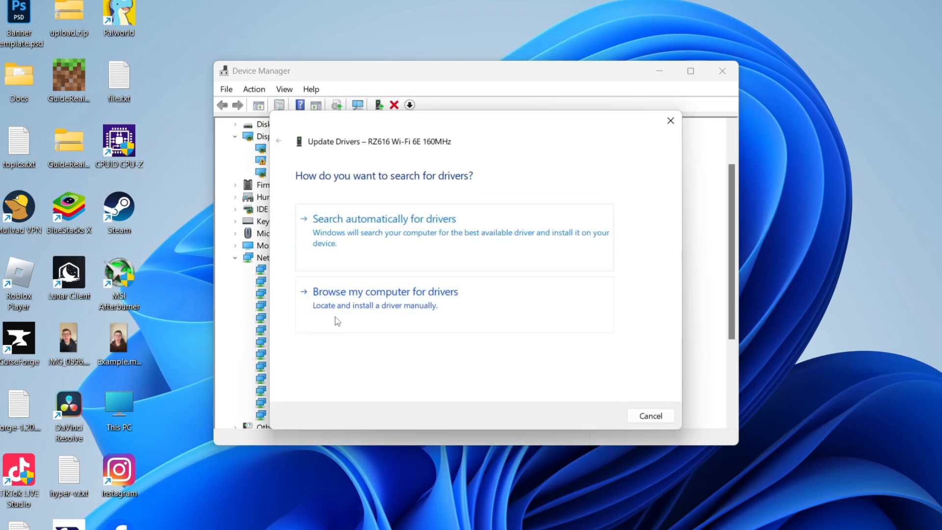
{"action": "mouse_move", "coordinate": [373, 307]}
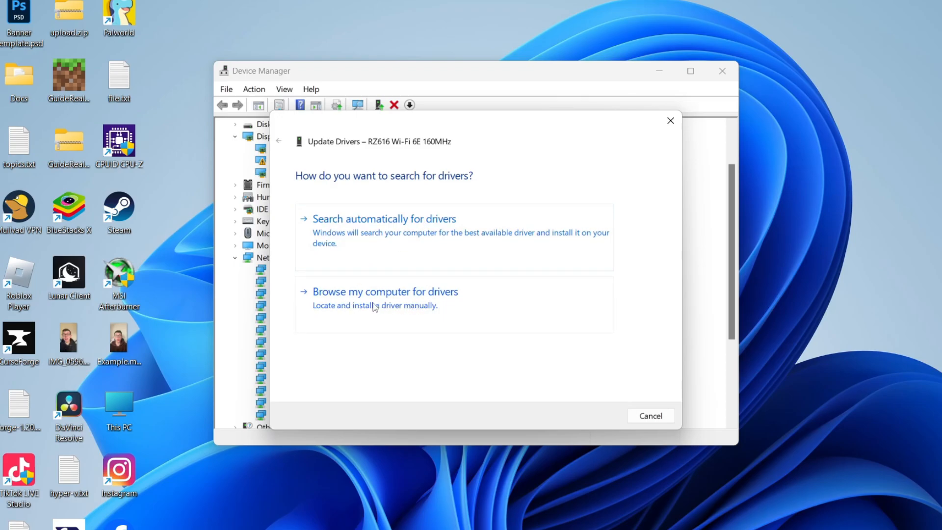
{"action": "left_click", "coordinate": [385, 292]}
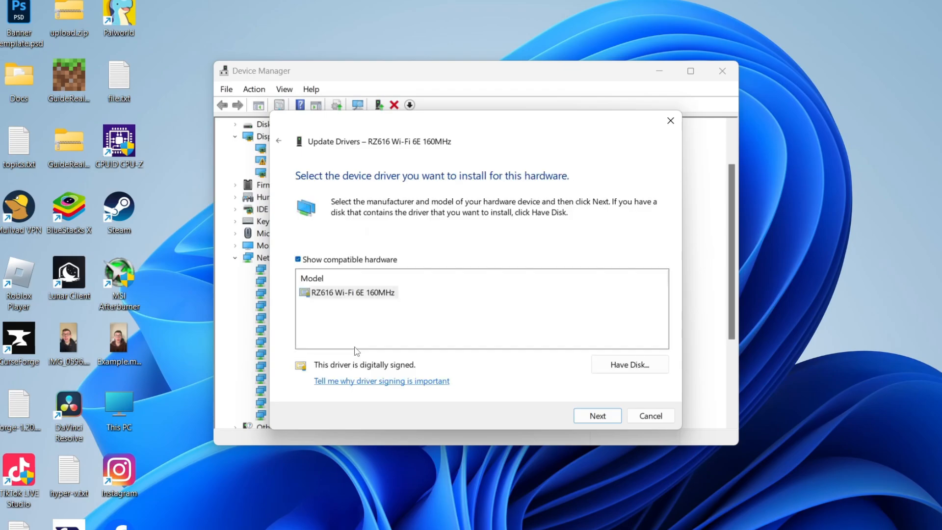
{"action": "left_click", "coordinate": [347, 291]}
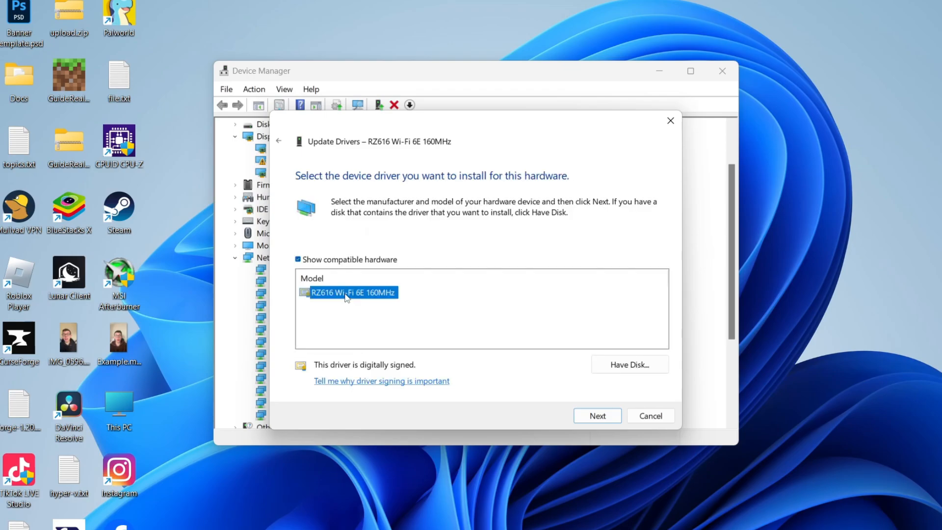
{"action": "mouse_move", "coordinate": [371, 310]}
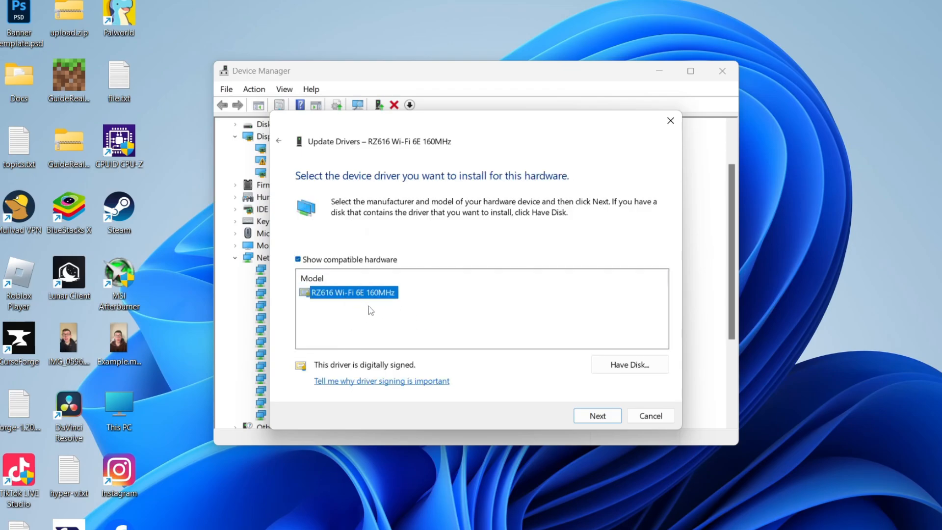
{"action": "mouse_move", "coordinate": [386, 315]}
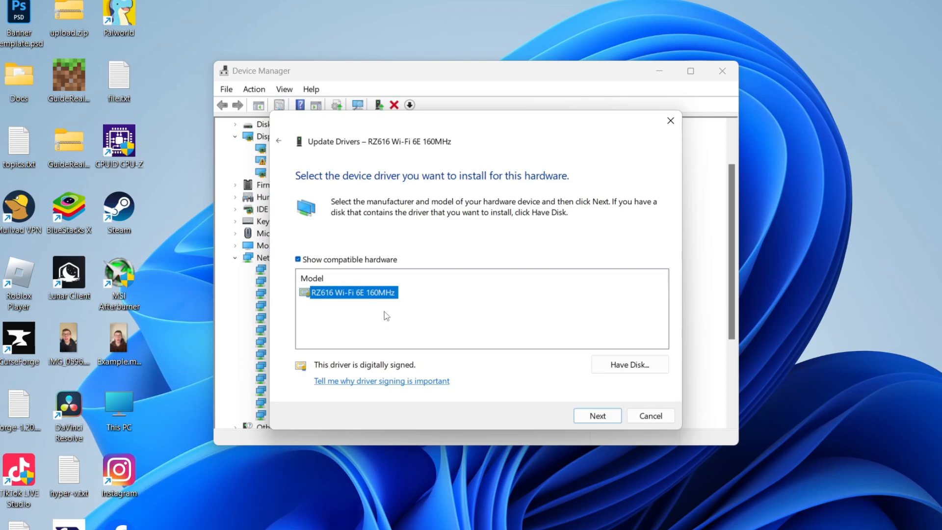
{"action": "mouse_move", "coordinate": [340, 316]}
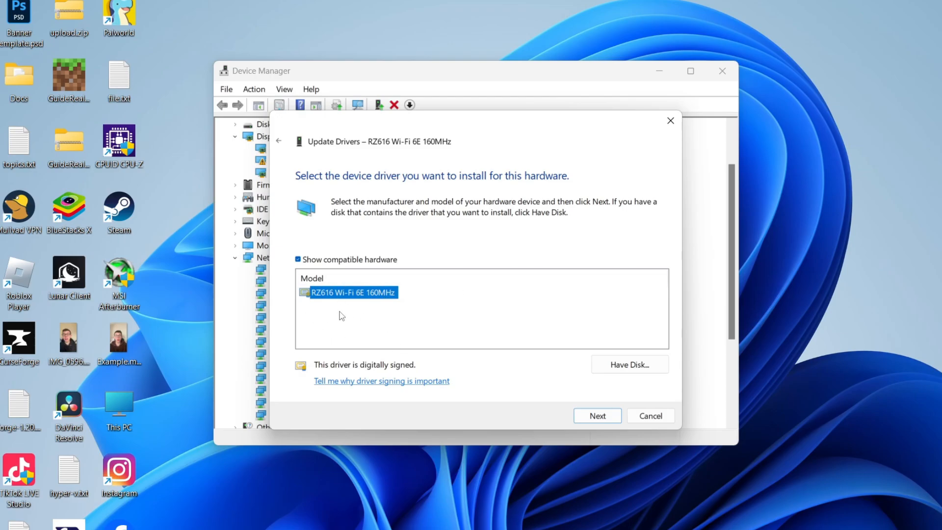
{"action": "mouse_move", "coordinate": [338, 303]}
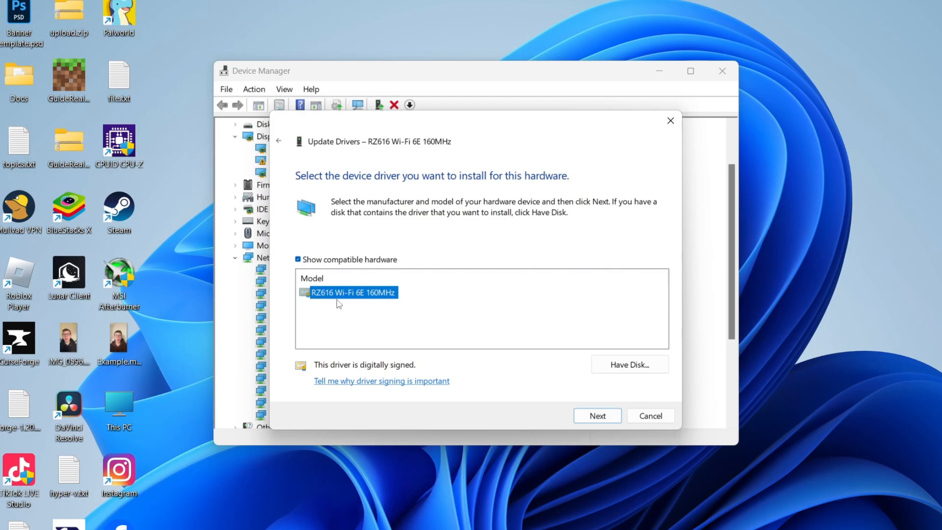
{"action": "left_click", "coordinate": [596, 414]}
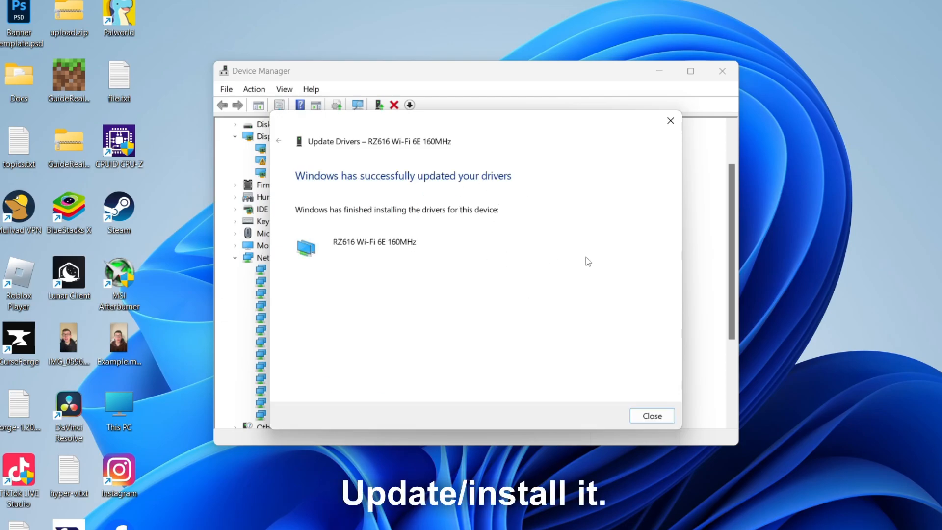
{"action": "left_click", "coordinate": [650, 414]}
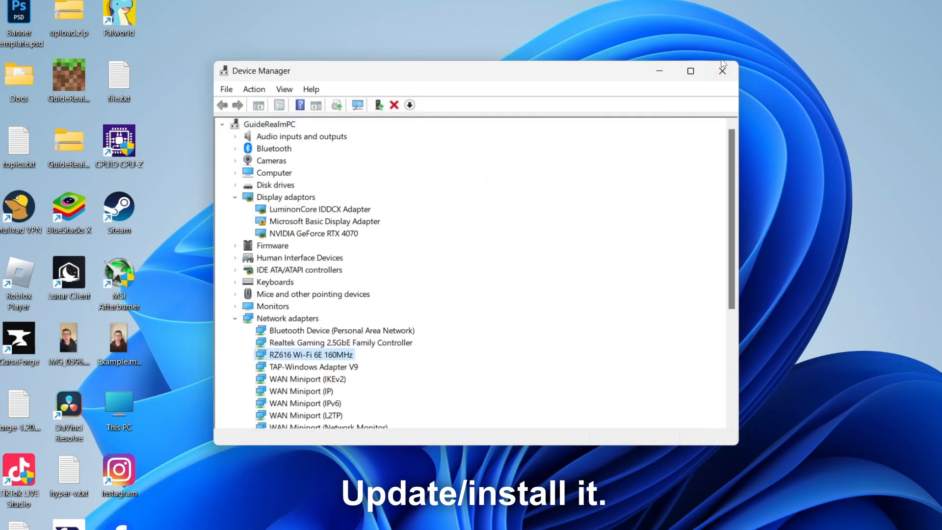
Close Device Manager and open Network & internet in Settings from the Start menu
{"action": "left_click", "coordinate": [722, 70]}
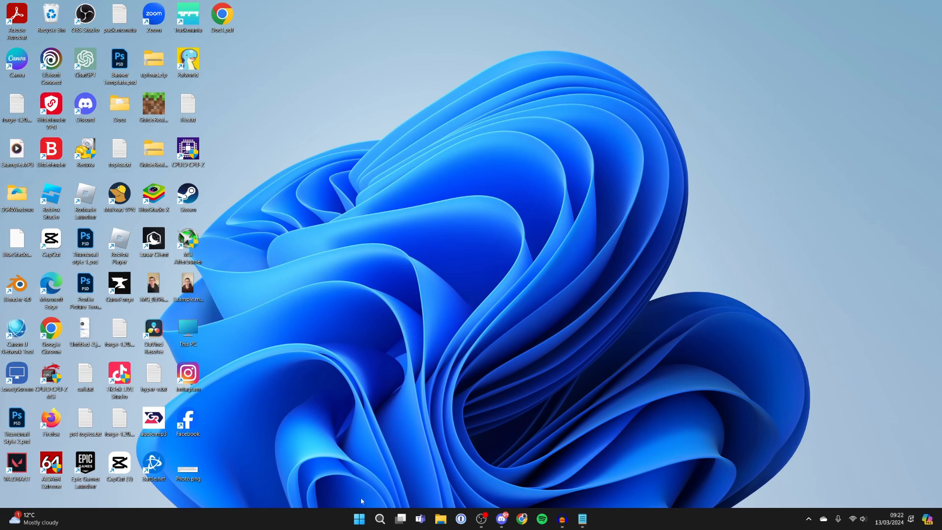
{"action": "left_click", "coordinate": [359, 518]}
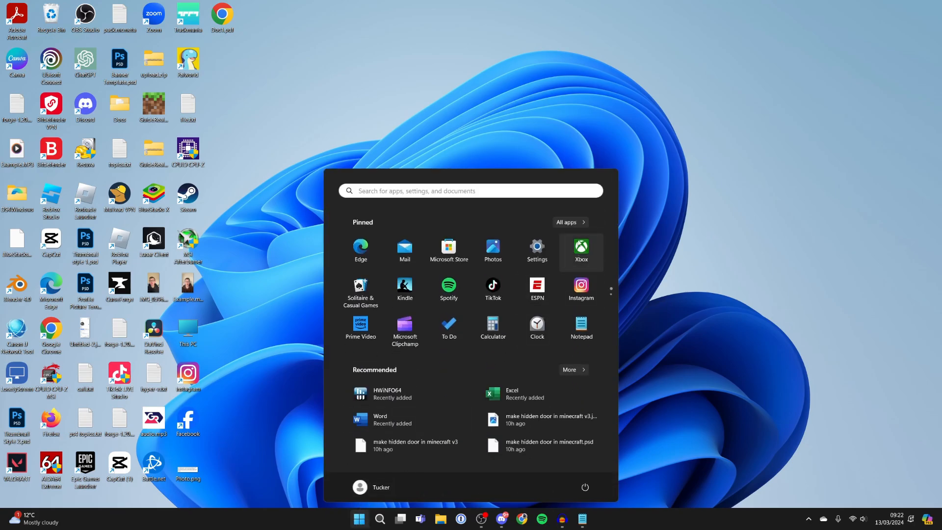
{"action": "left_click", "coordinate": [535, 251]}
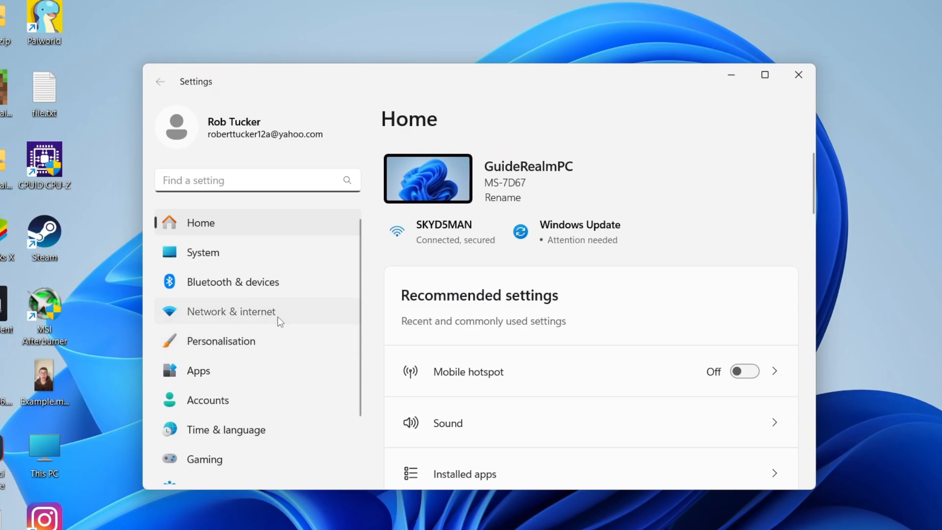
{"action": "left_click", "coordinate": [231, 311]}
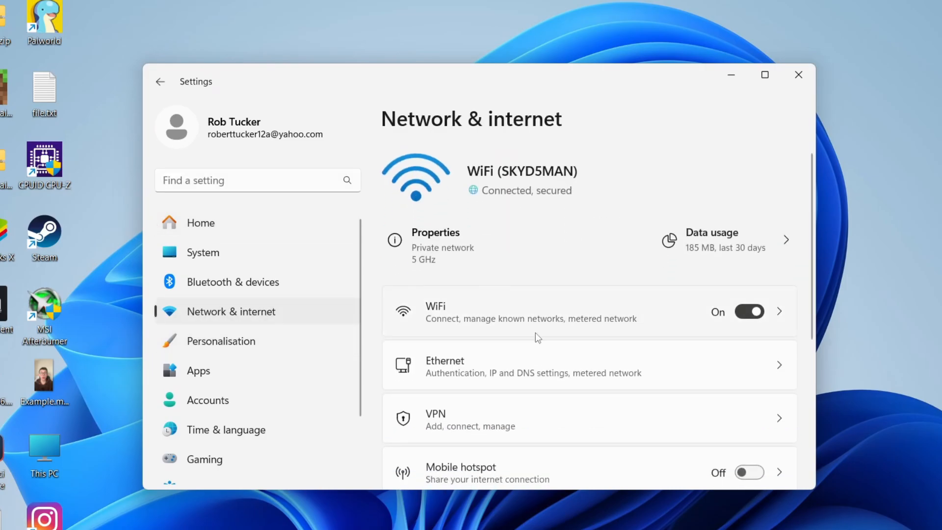
Go to Advanced network settings and scroll down to More settings
{"action": "scroll", "scroll_direction": "down", "scroll_amount": 3}
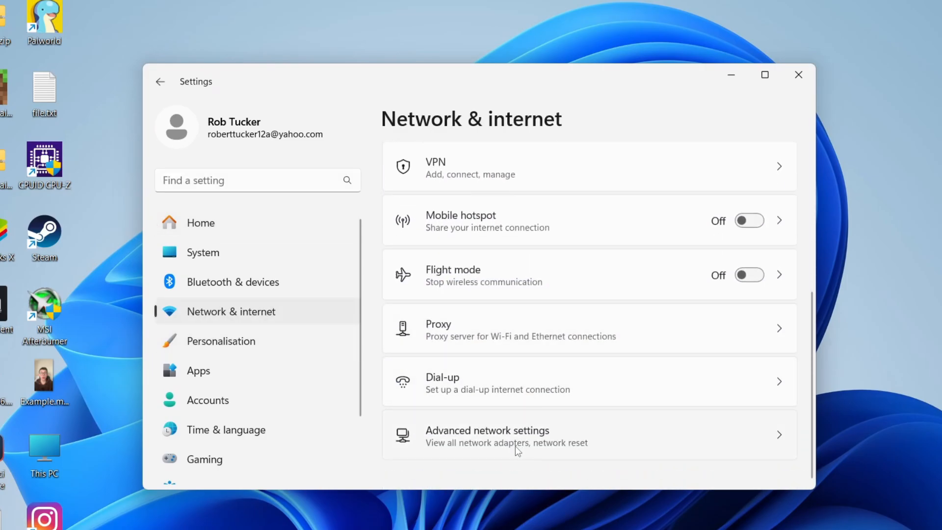
{"action": "left_click", "coordinate": [486, 434]}
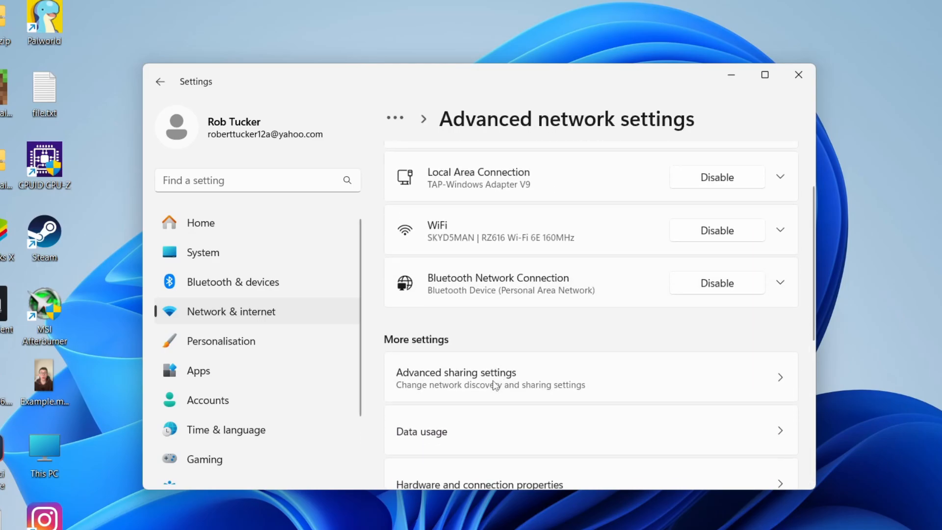
{"action": "scroll", "scroll_direction": "down", "scroll_amount": 3}
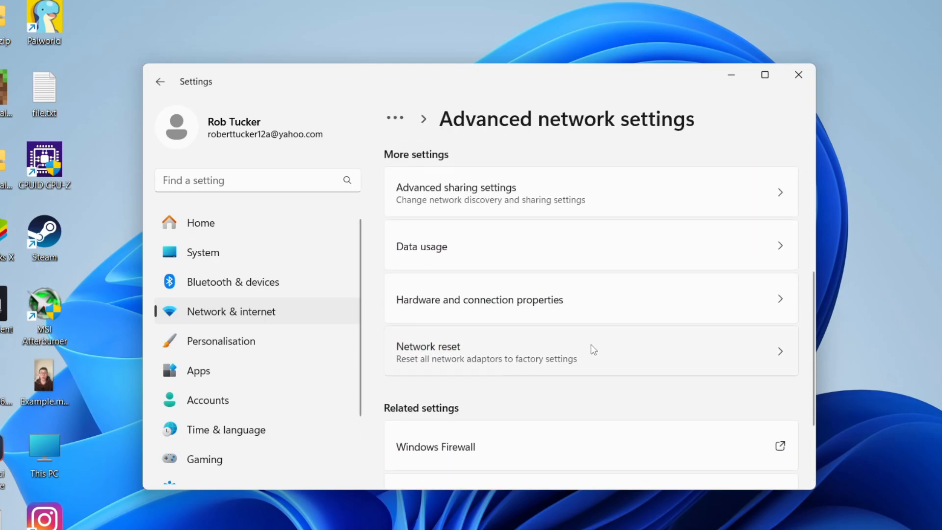
Run Network reset, confirm with Yes, and dismiss the five-minute shutdown notice
{"action": "left_click", "coordinate": [486, 351]}
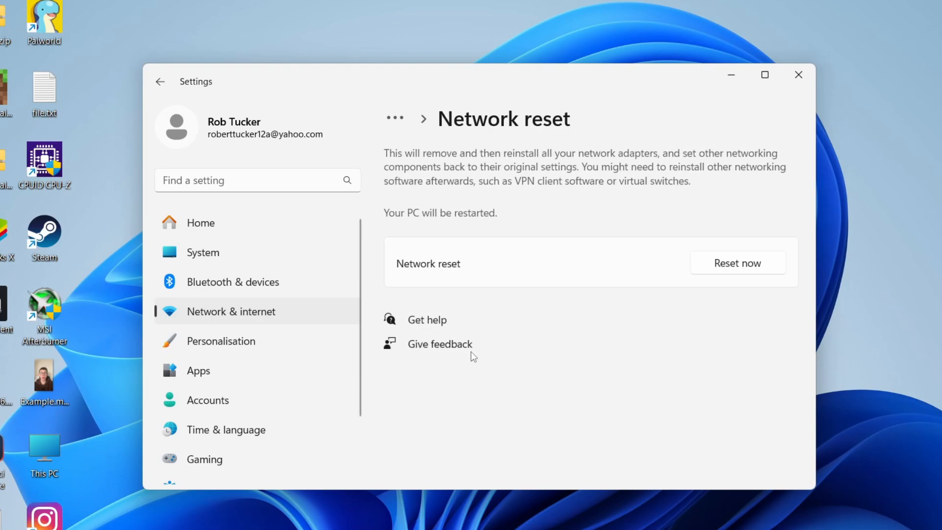
{"action": "mouse_move", "coordinate": [516, 151]}
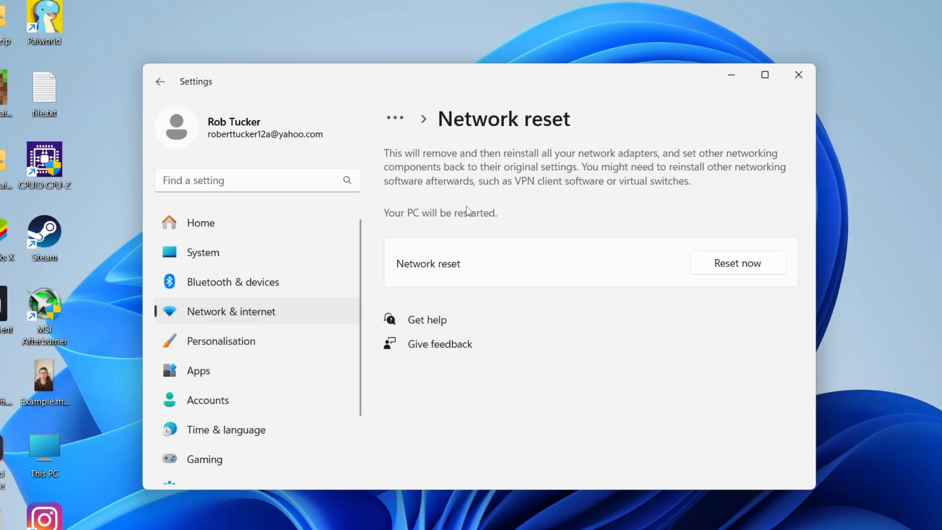
{"action": "mouse_move", "coordinate": [665, 266]}
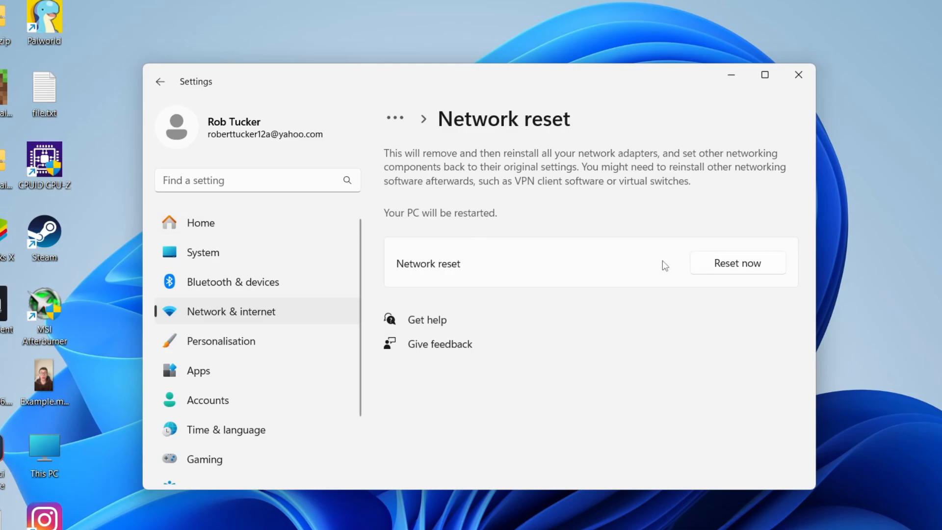
{"action": "left_click", "coordinate": [736, 263]}
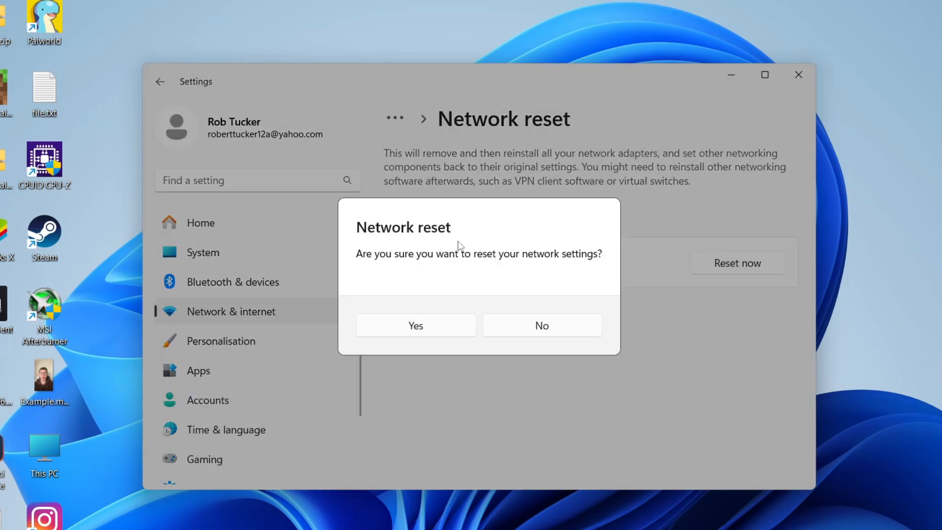
{"action": "left_click", "coordinate": [540, 324]}
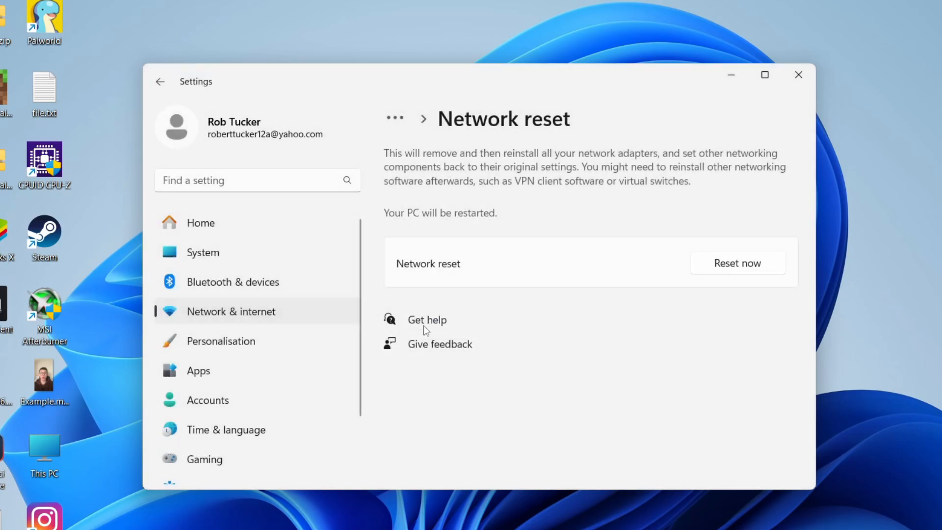
{"action": "left_click", "coordinate": [736, 262]}
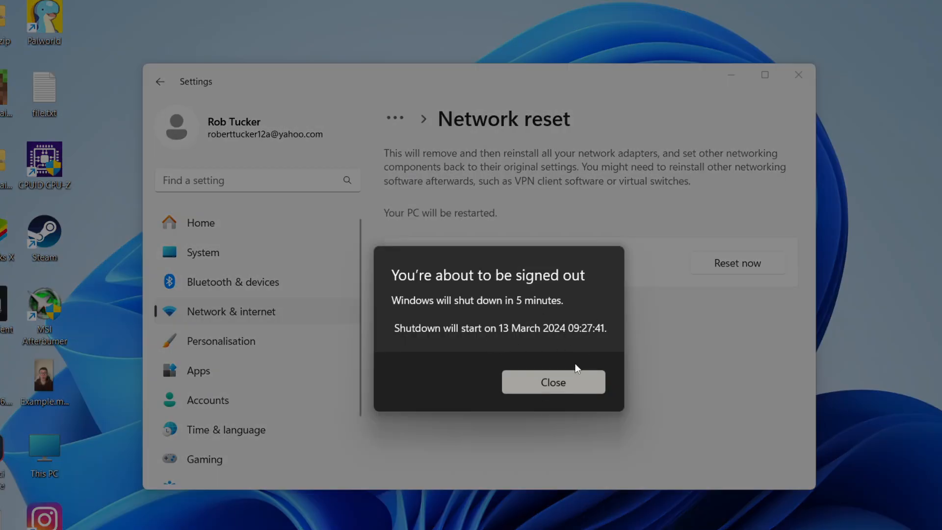
{"action": "left_click", "coordinate": [552, 382]}
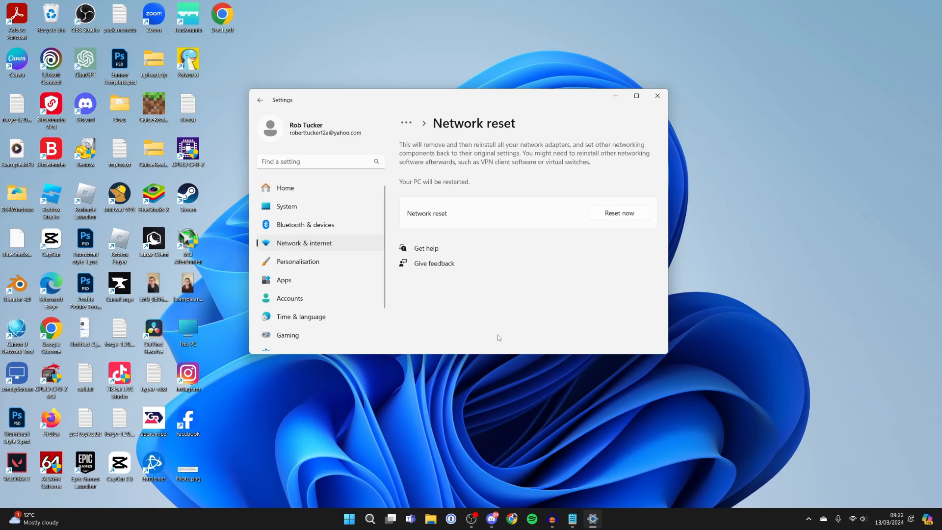
Open the Start menu's power options showing Sleep, Shut down and Restart
{"action": "left_click", "coordinate": [349, 518]}
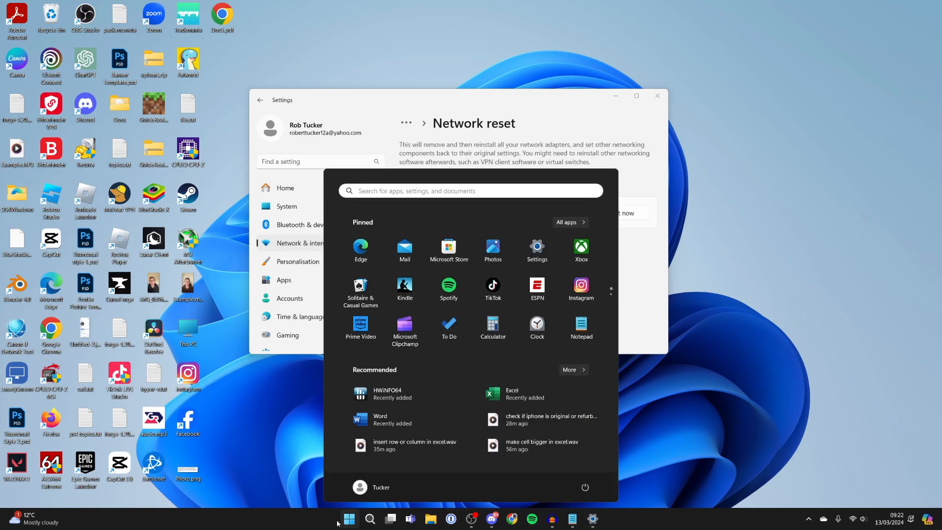
{"action": "left_click", "coordinate": [583, 486]}
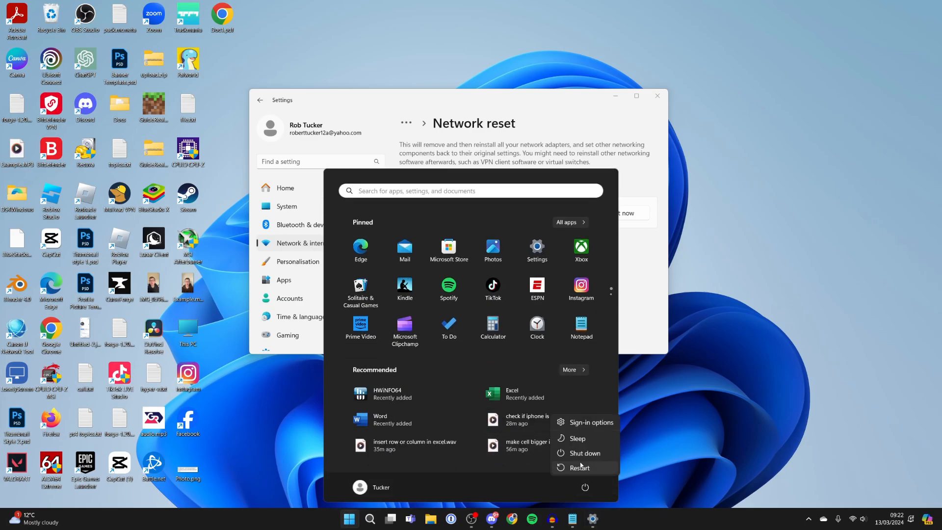